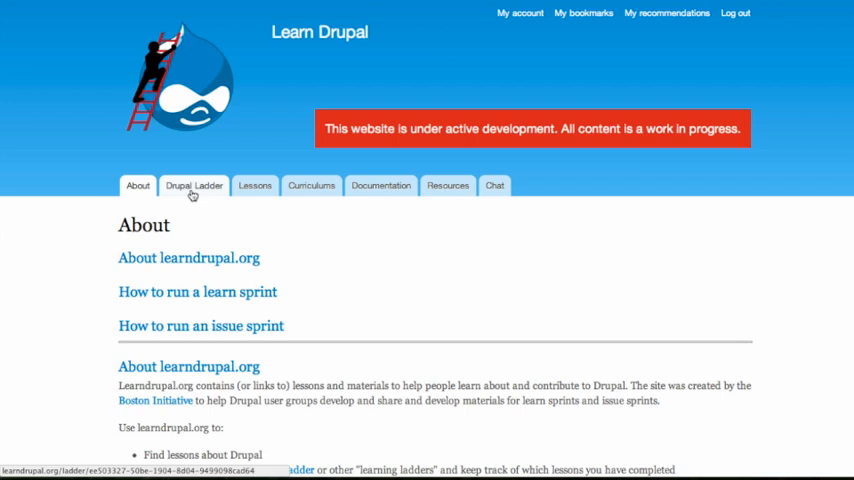
- Go to the Drupal Ladder and follow its 'Install Drupal locally' lesson link
left_click(194, 184)
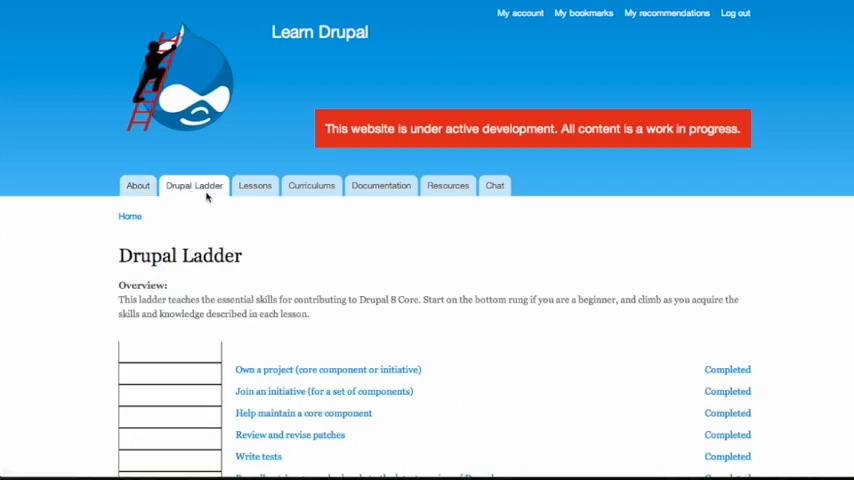
scroll("down", 3)
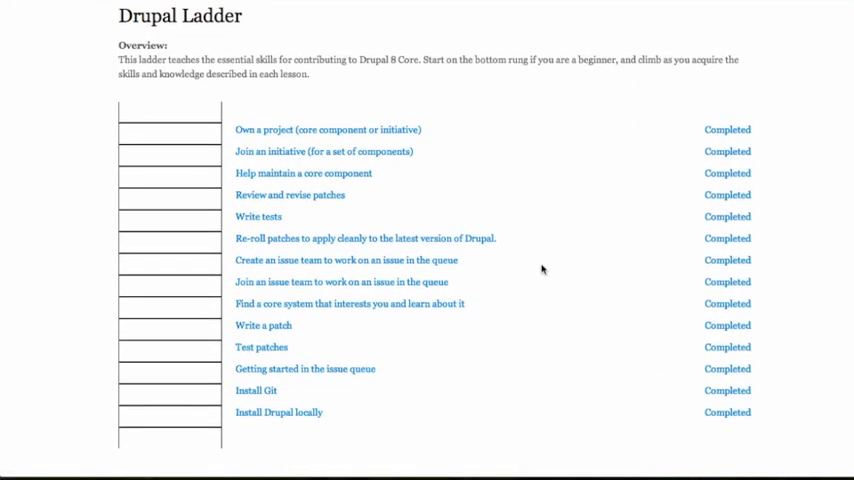
mouse_move(320, 436)
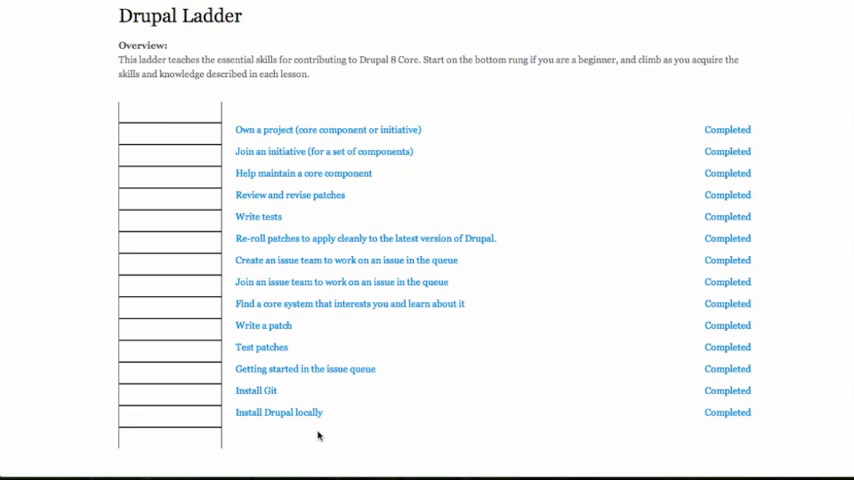
left_click(278, 412)
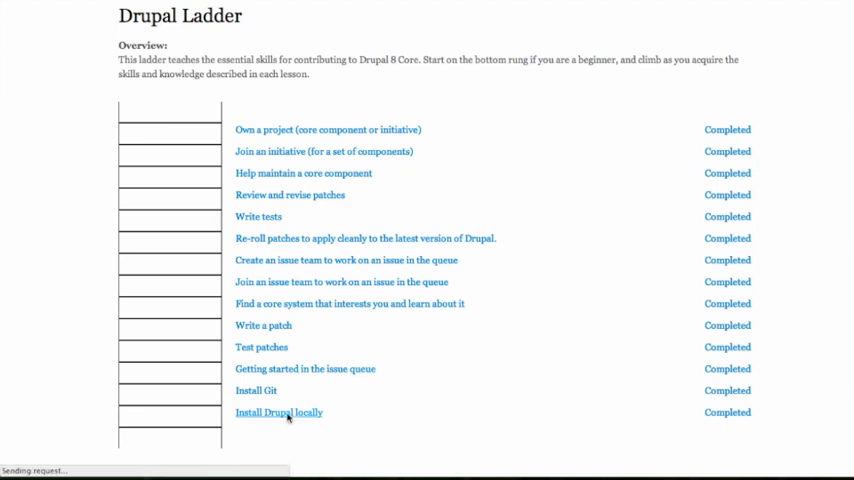
left_click(278, 412)
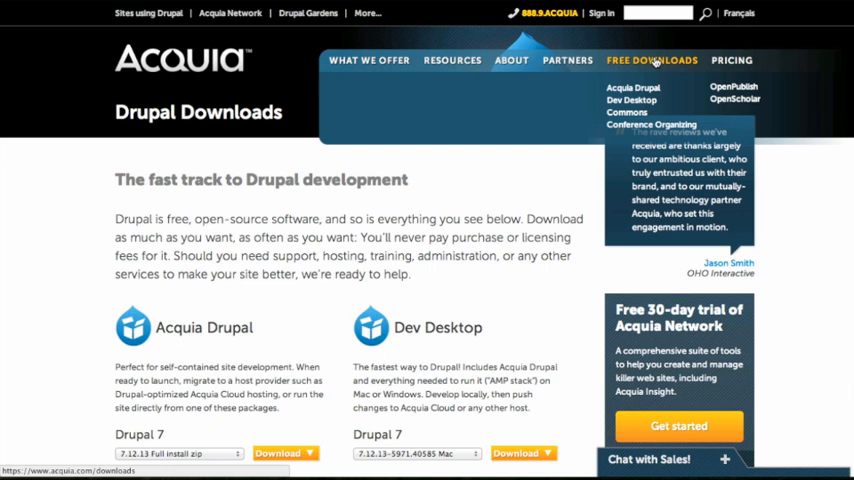
- Choose the Drupal 7 Mac Dev Desktop package and download it, skipping the contact form
scroll("down", 3)
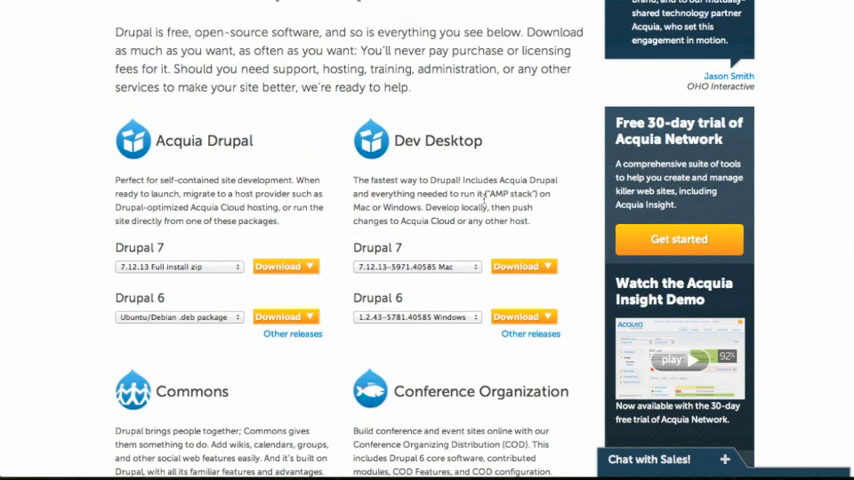
left_click(416, 266)
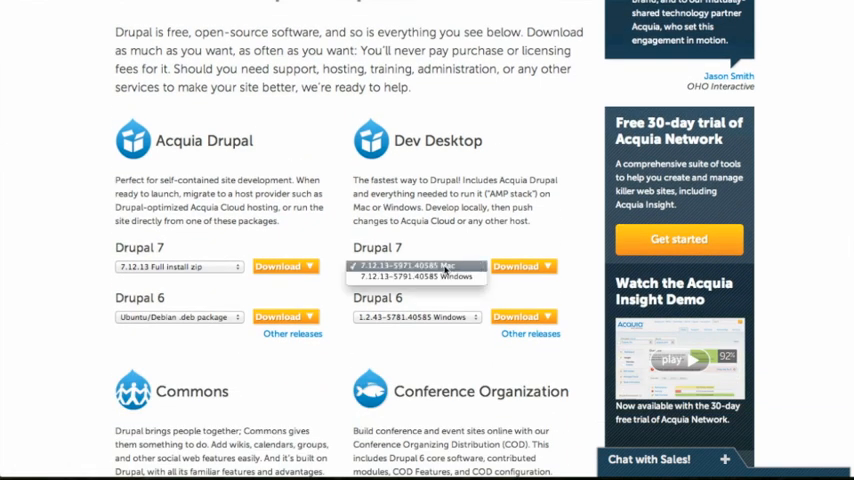
left_click(416, 266)
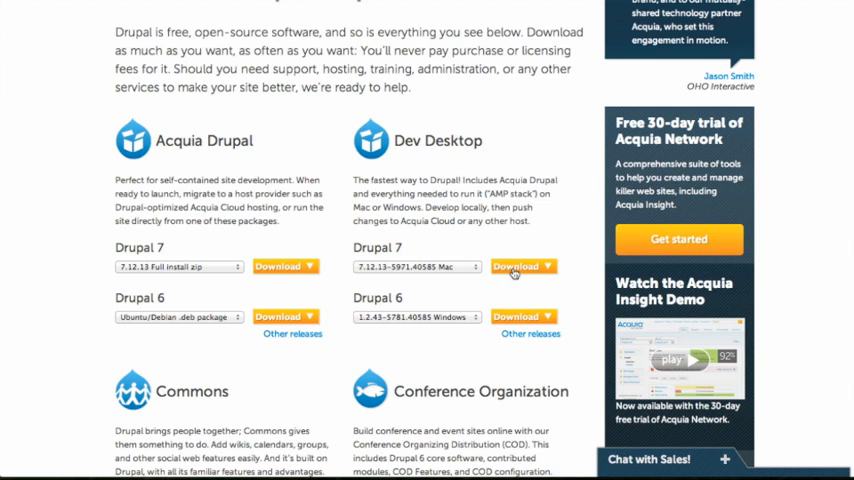
left_click(520, 268)
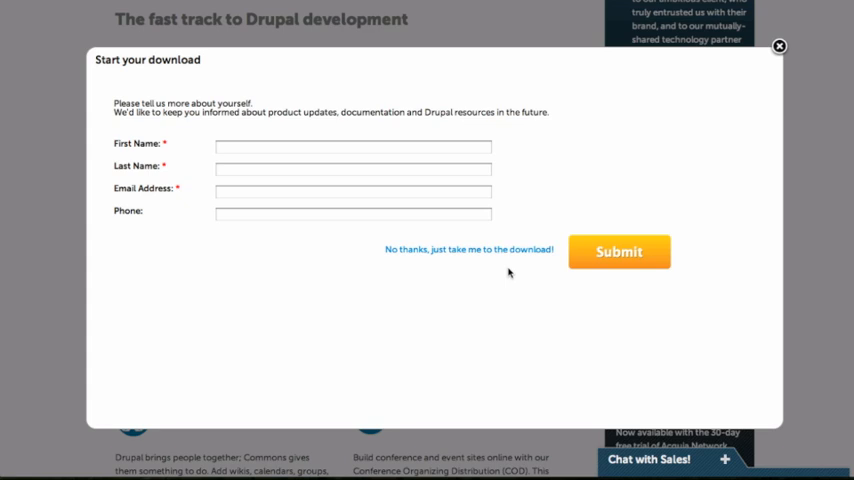
mouse_move(486, 272)
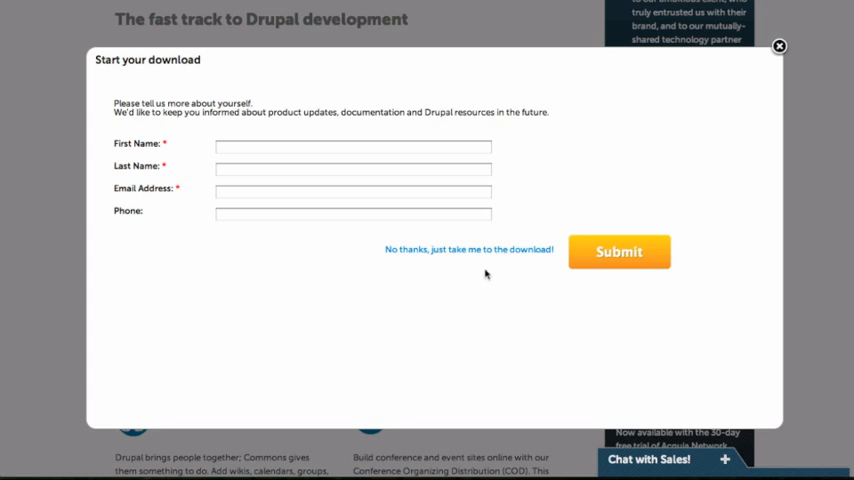
left_click(468, 250)
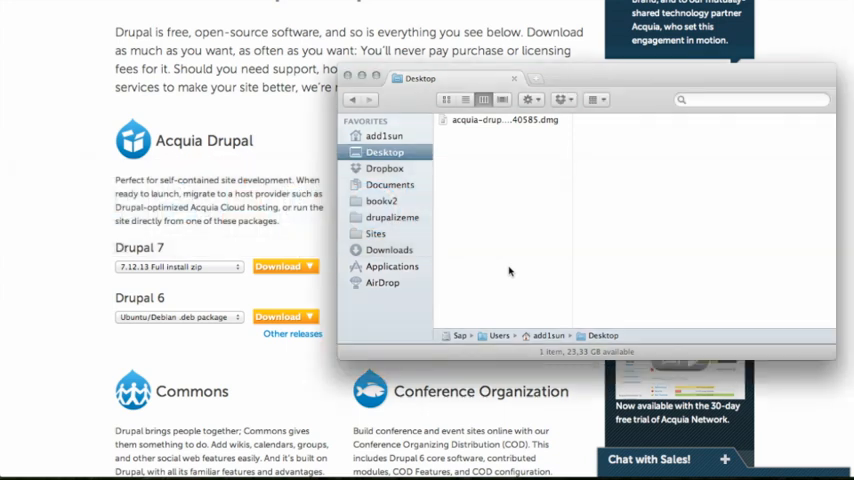
mouse_move(488, 150)
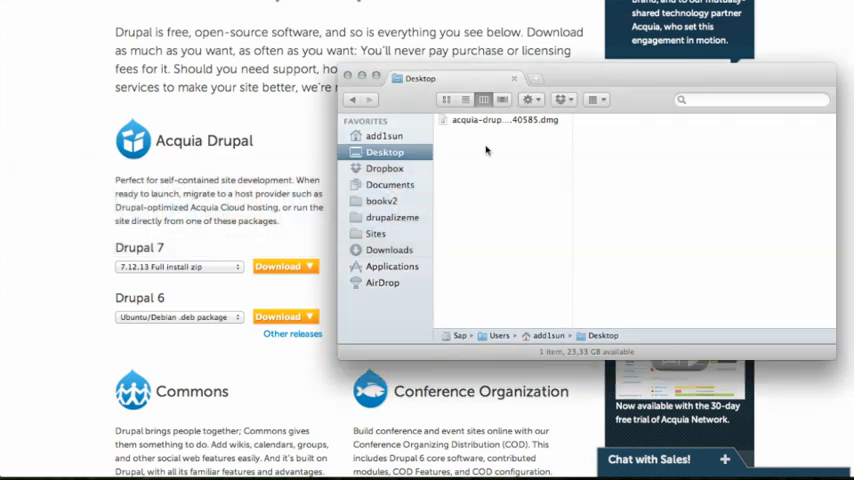
- Mount the acquia-drupal .dmg and launch the Acquia Dev Desktop Stack Installer, confirming the warning
left_click(504, 120)
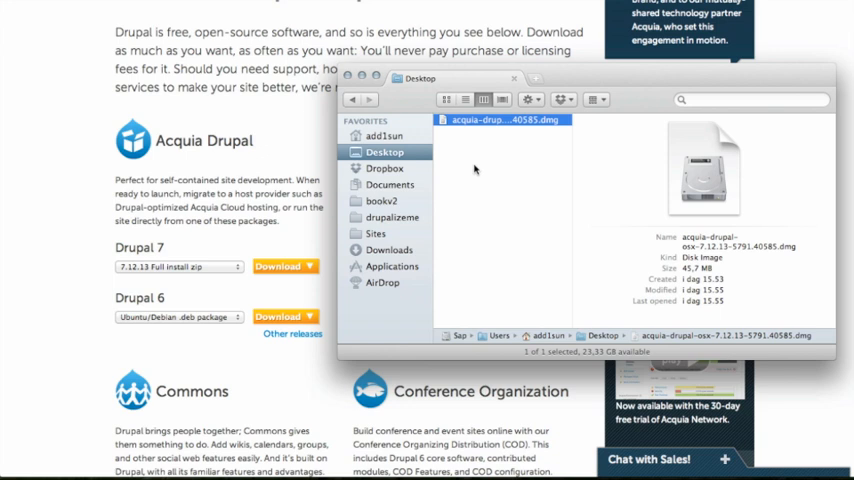
mouse_move(470, 124)
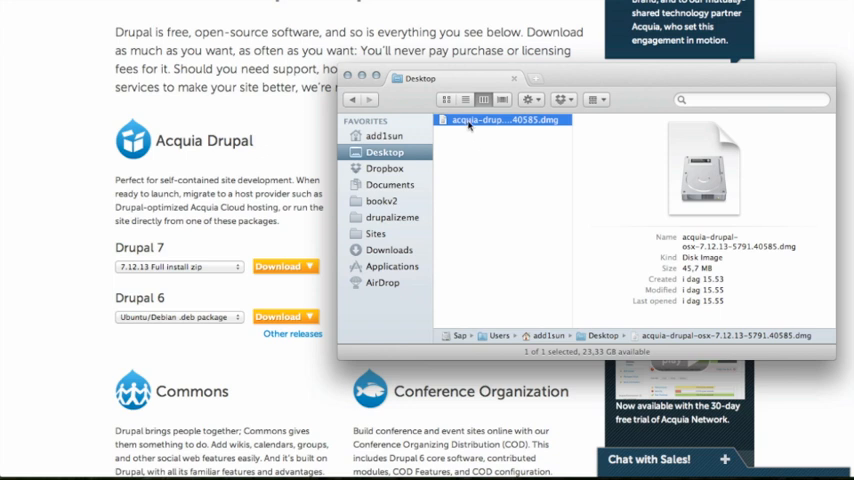
double_click(504, 120)
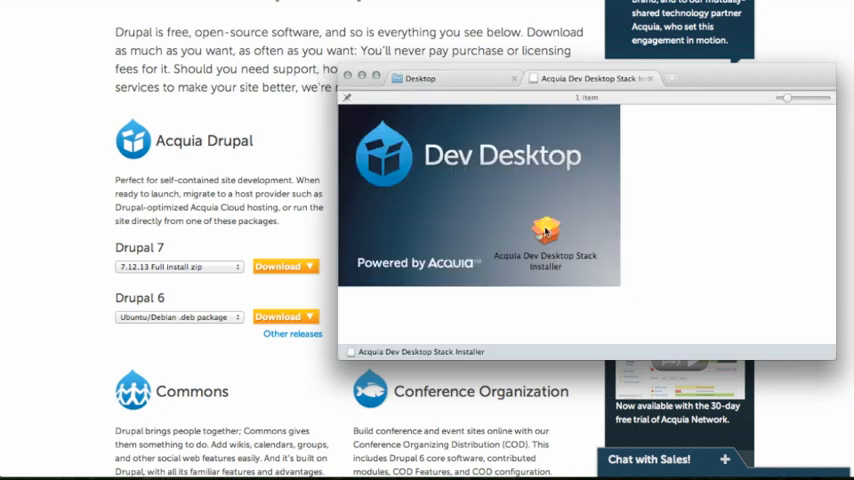
double_click(546, 236)
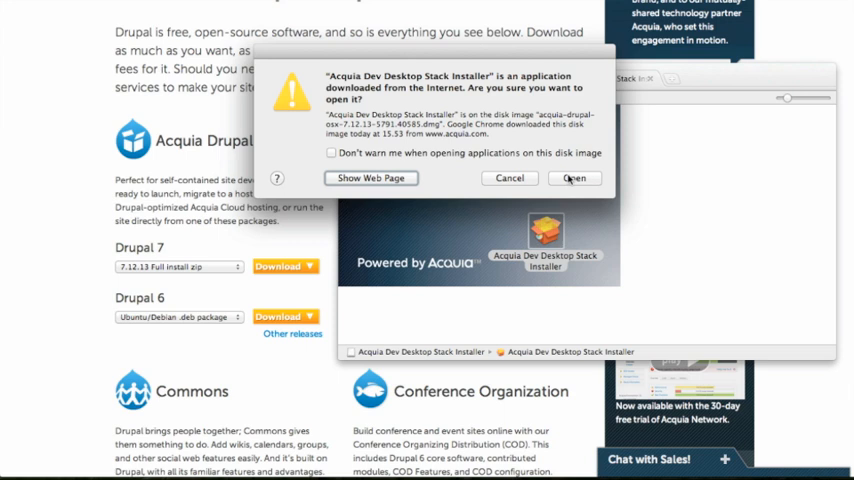
left_click(572, 178)
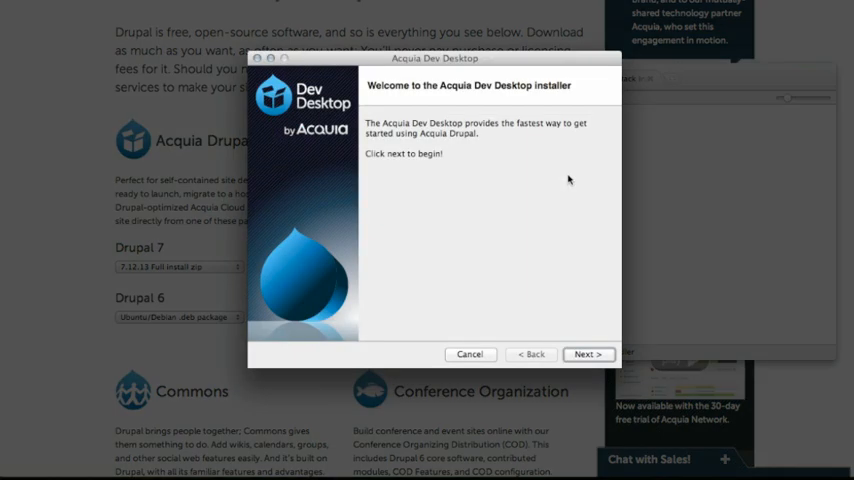
- Advance past Welcome and Overview, accept the license, and keep the default install locations
left_click(588, 354)
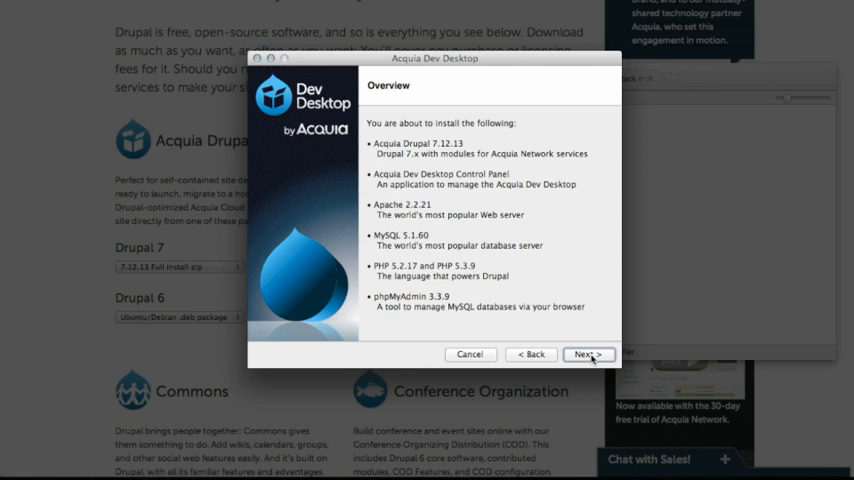
left_click(588, 354)
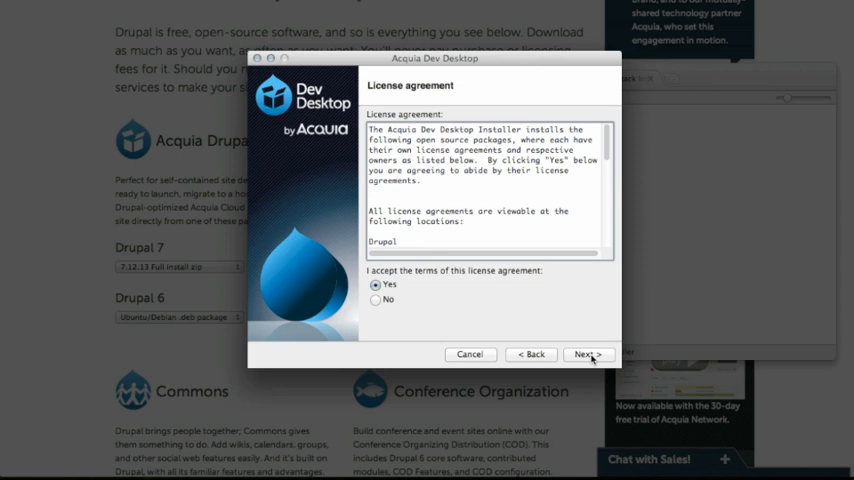
left_click(588, 354)
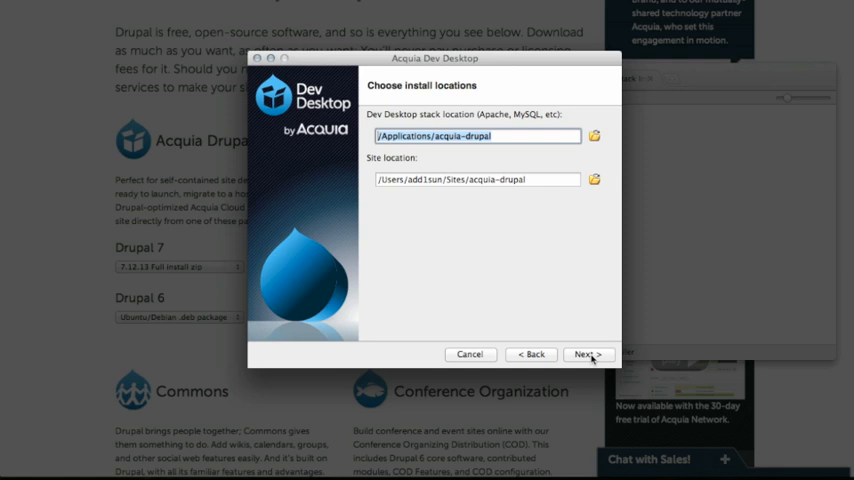
left_click(588, 354)
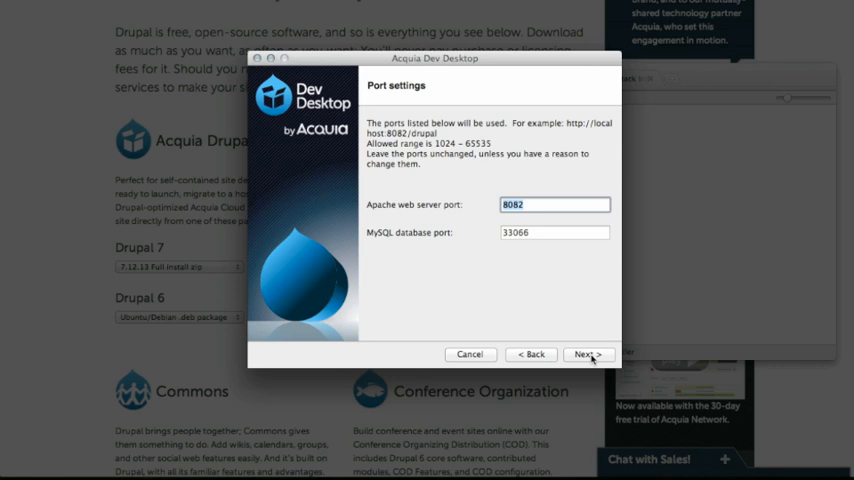
left_click(588, 354)
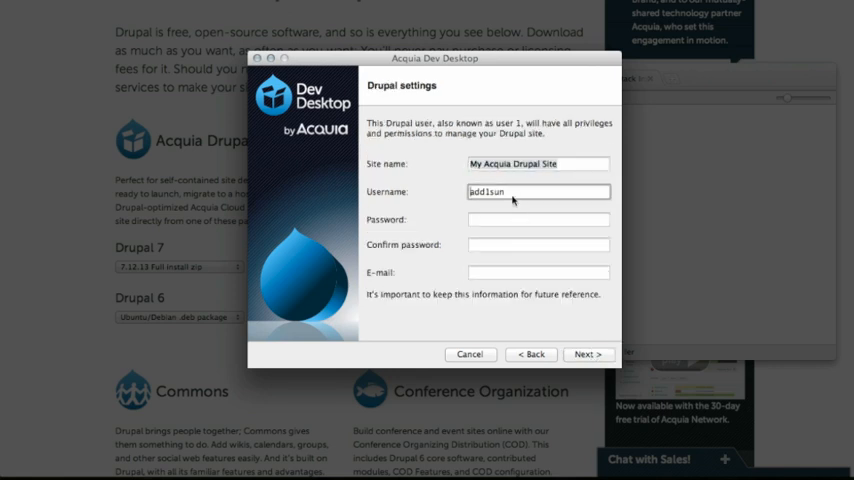
type("admin")
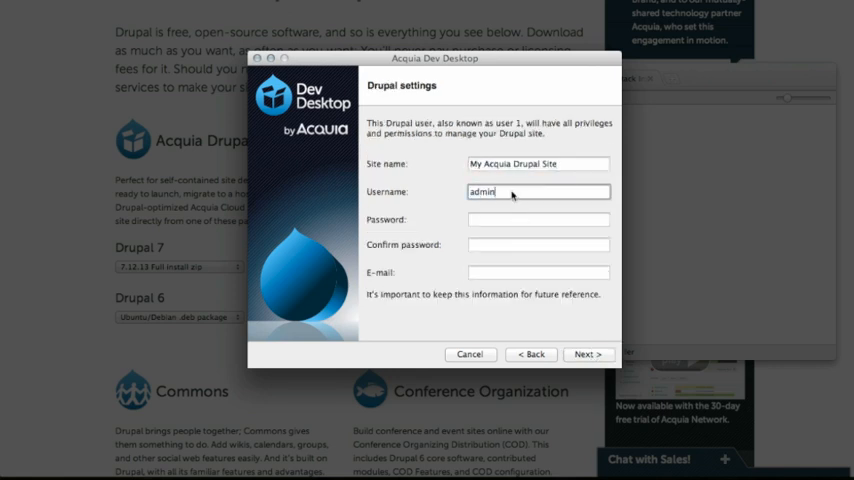
type("info@example.com")
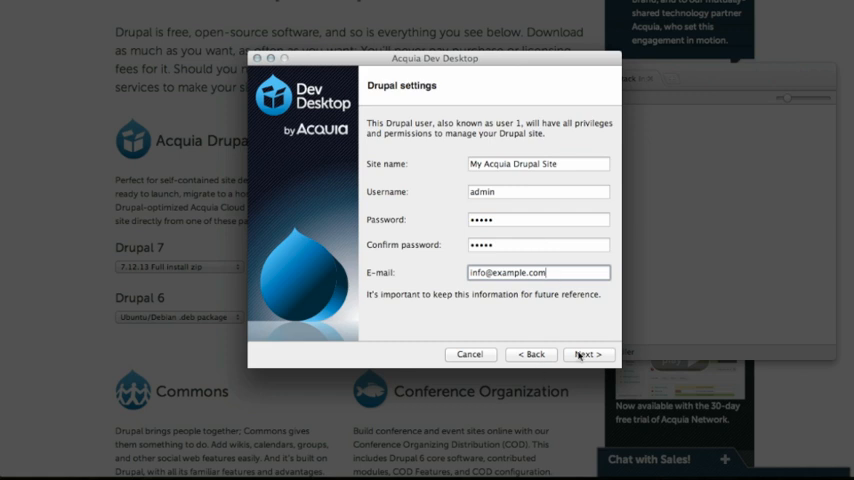
left_click(588, 354)
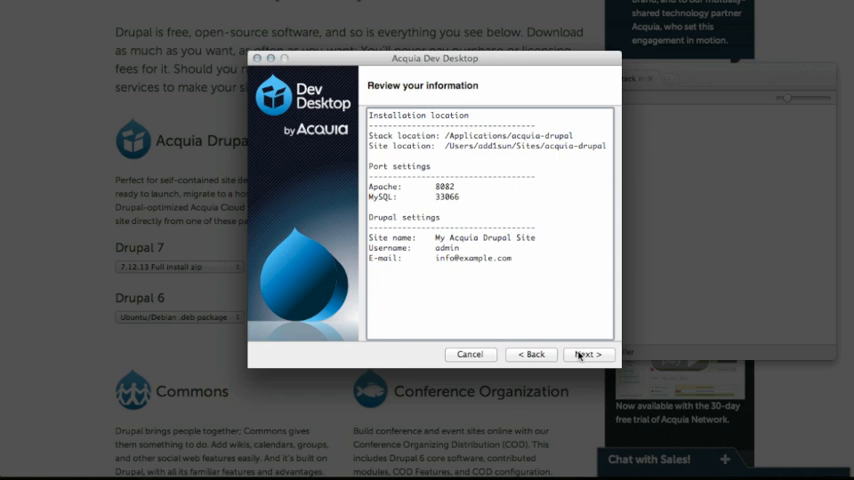
left_click(588, 354)
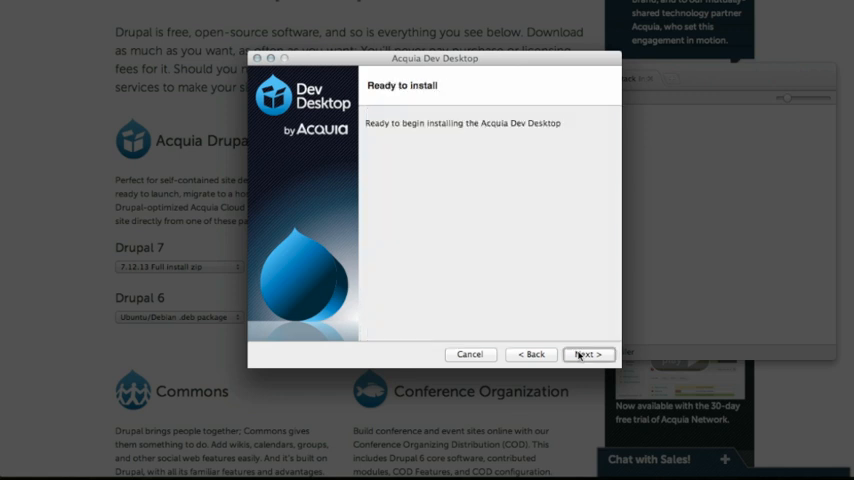
- Run the installation and finish with the control panel set to launch
left_click(588, 354)
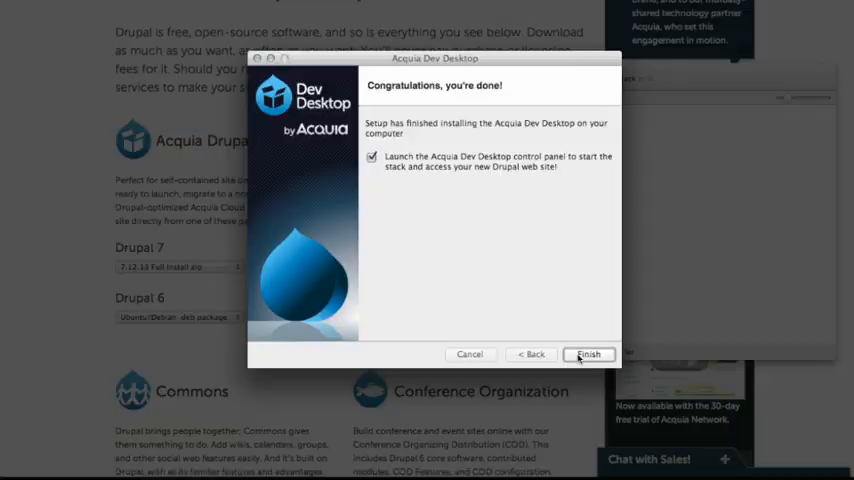
left_click(588, 354)
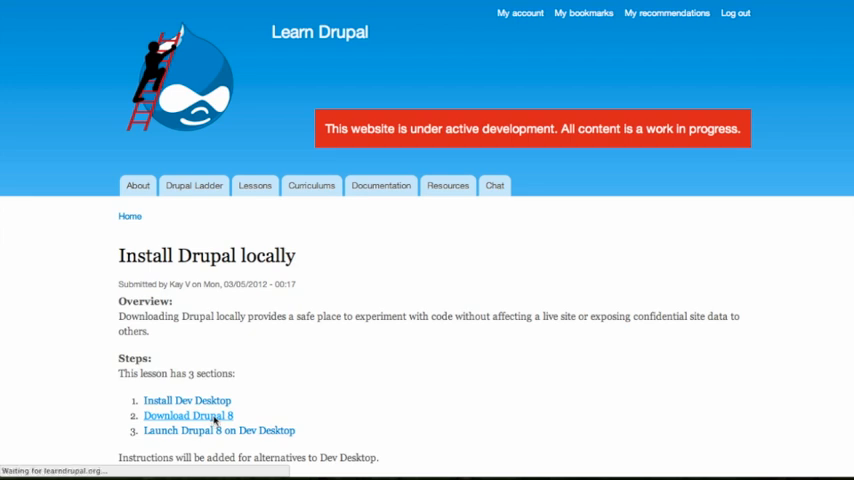
- Follow the Download Drupal 8 lesson to drupal.org core releases filtered to API version 8.x
left_click(188, 416)
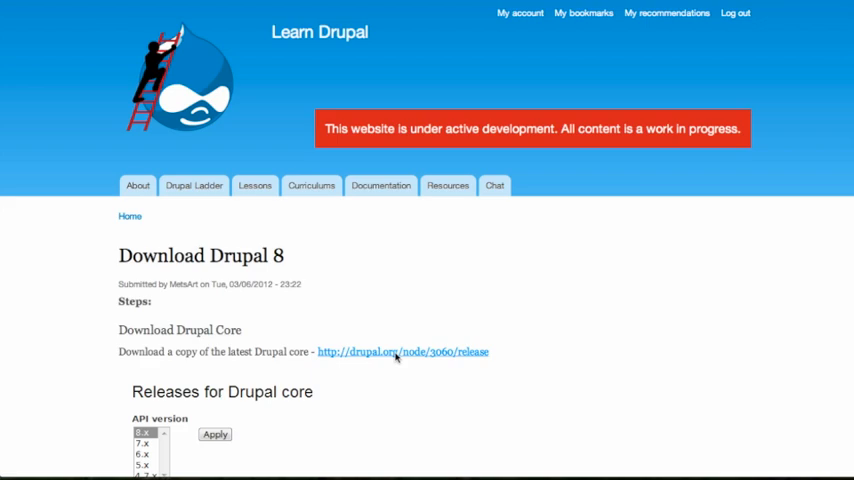
left_click(402, 352)
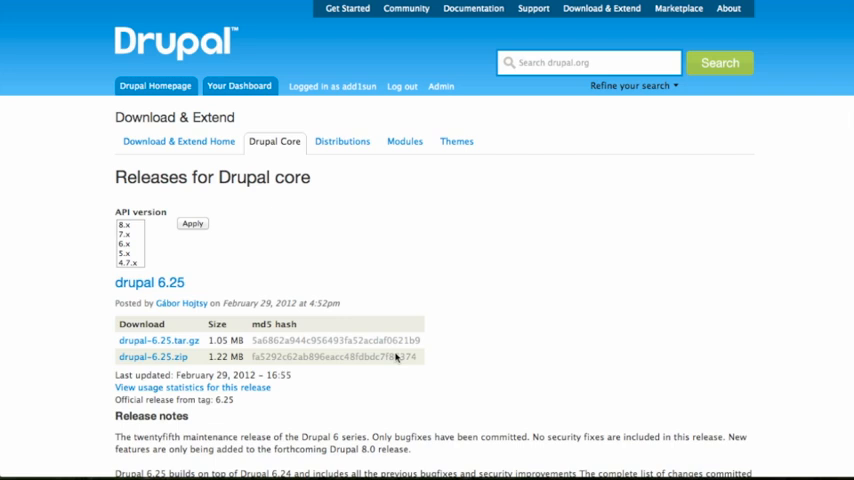
left_click(124, 224)
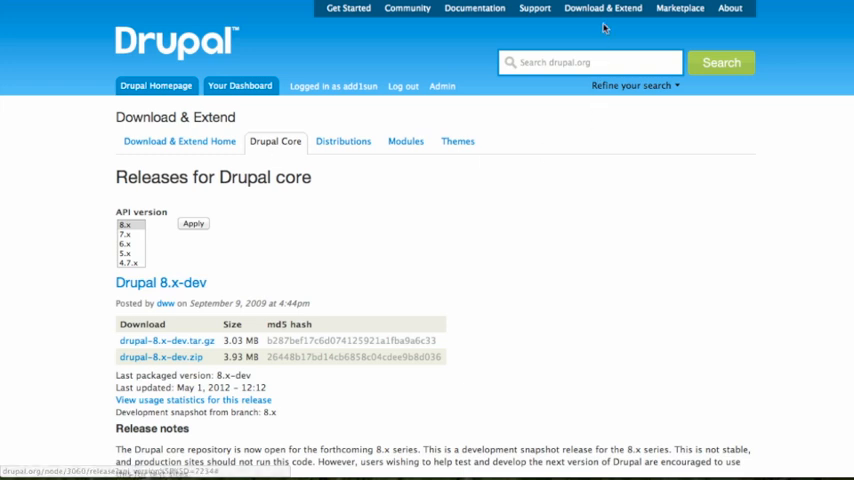
left_click(602, 10)
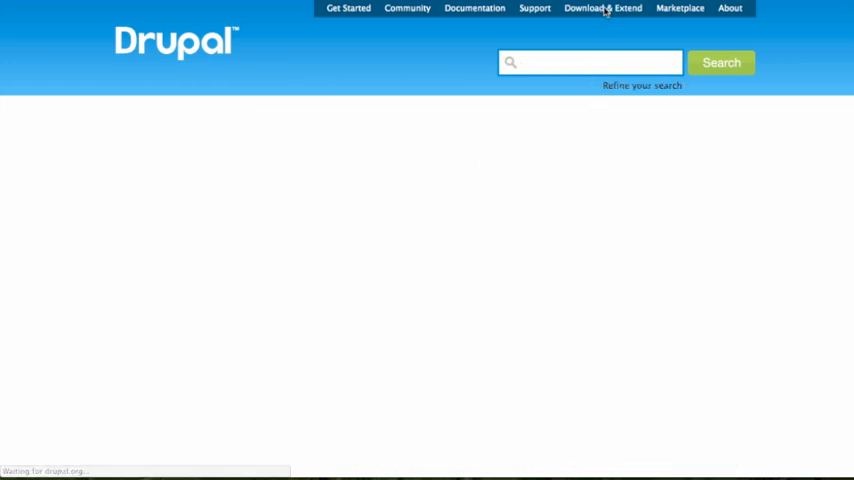
left_click(602, 8)
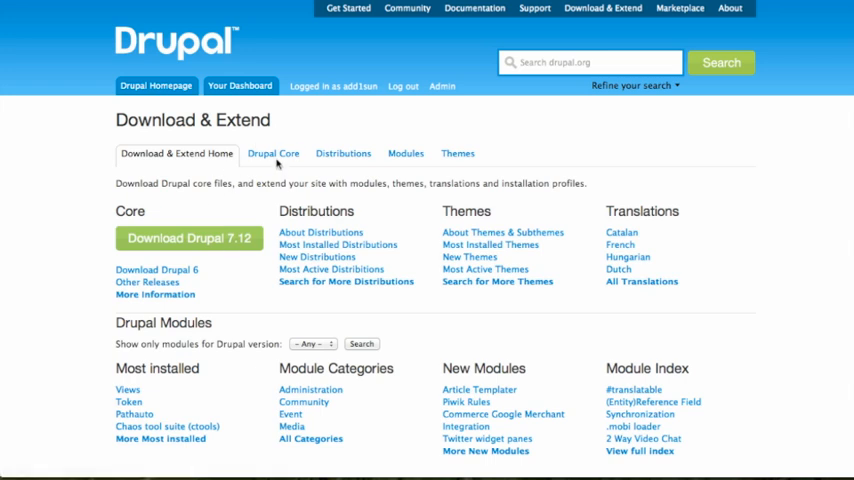
left_click(272, 152)
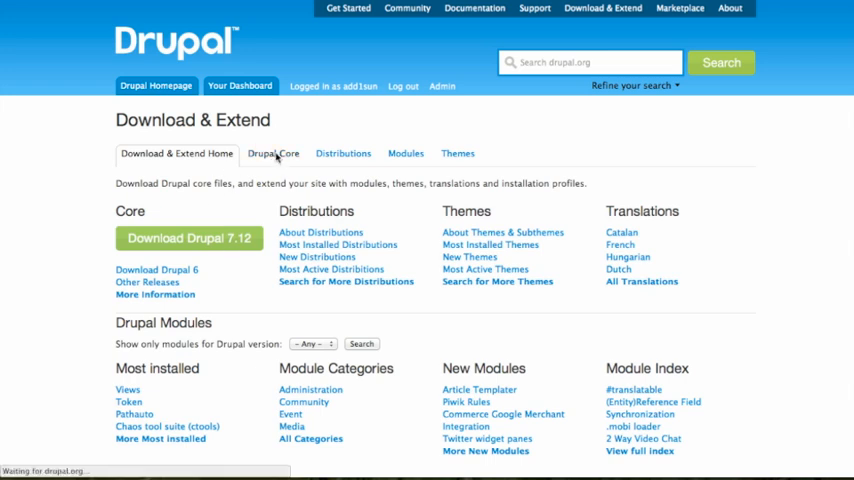
left_click(274, 152)
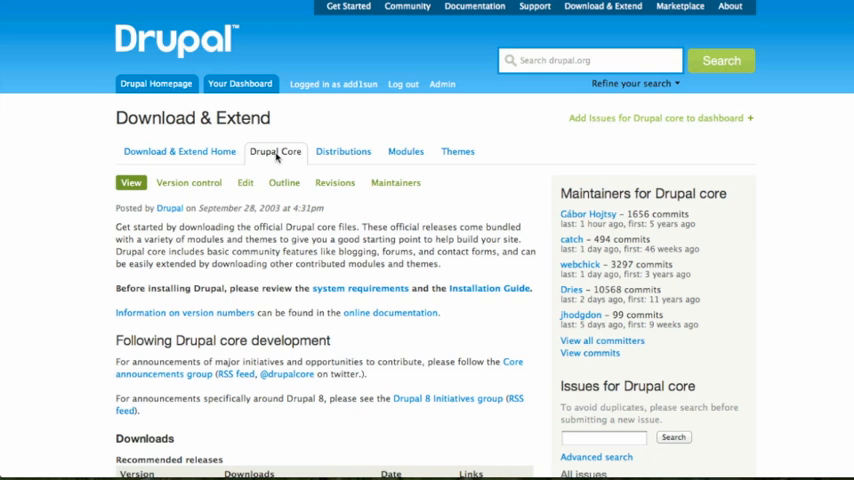
scroll("down", 3)
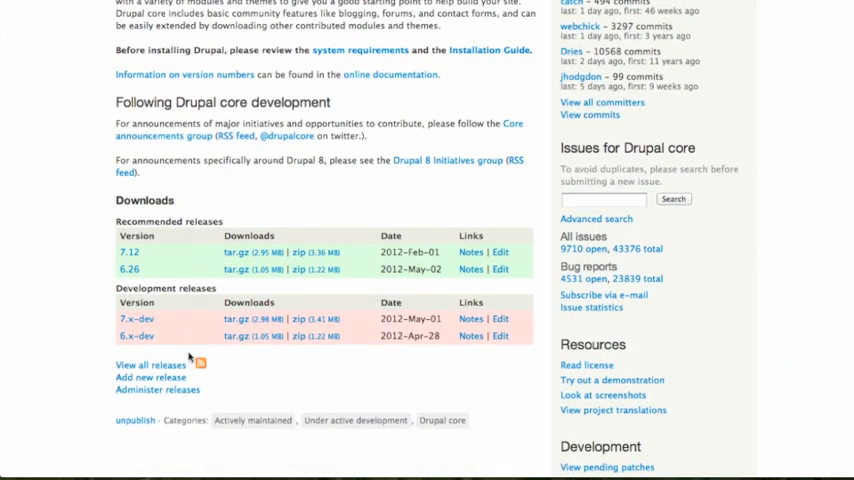
mouse_move(150, 364)
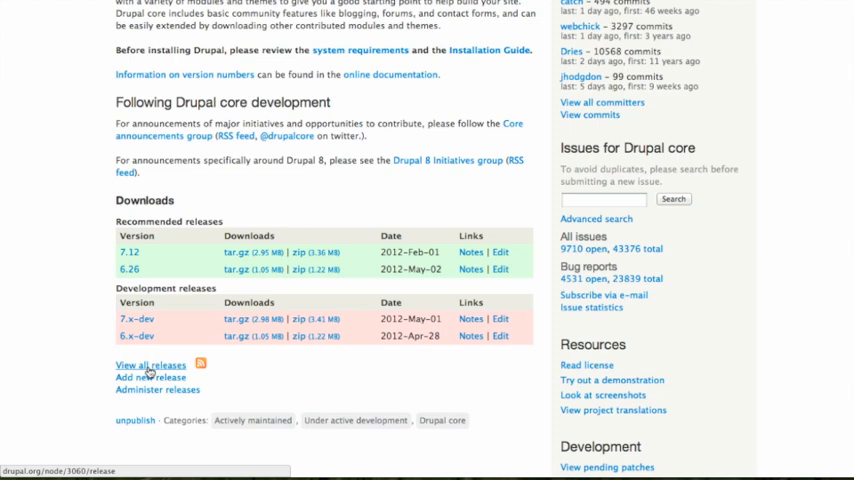
left_click(152, 364)
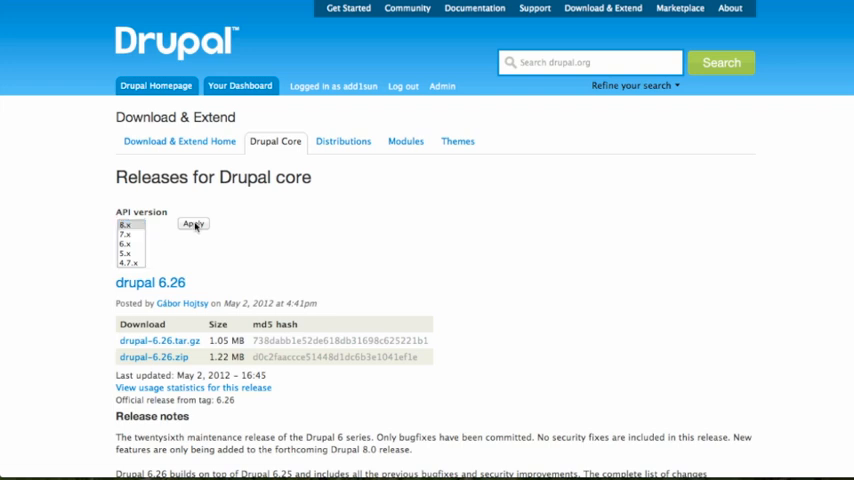
left_click(192, 224)
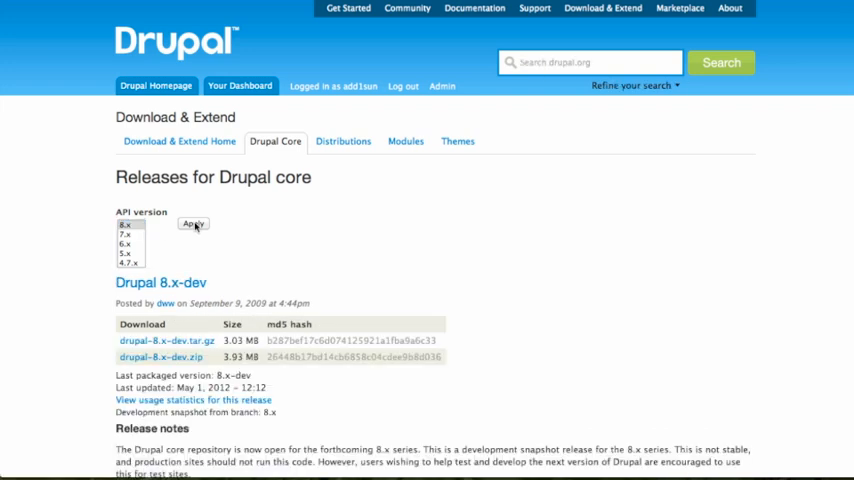
mouse_move(196, 226)
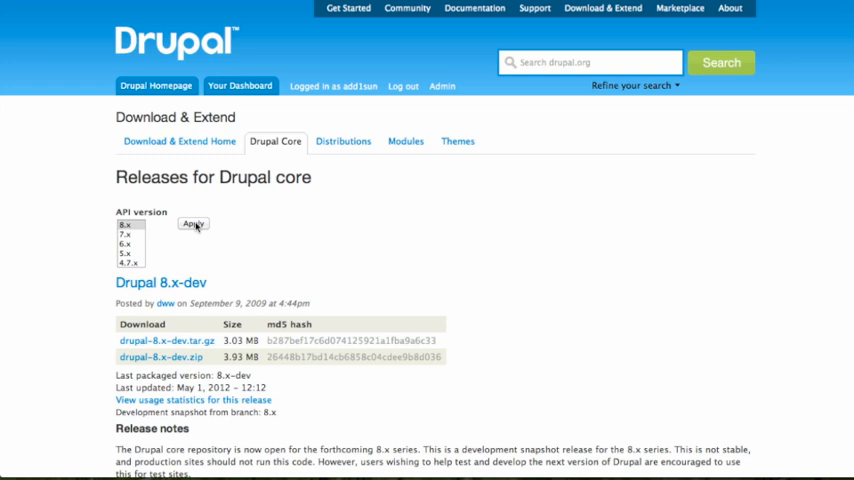
mouse_move(288, 256)
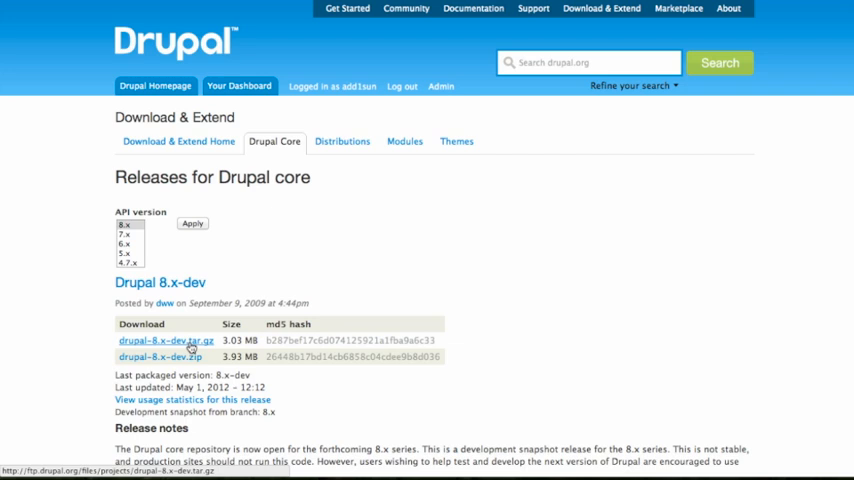
- Save drupal-8.x-dev.tar.gz into the Sites folder, keeping the .gz extension
left_click(164, 340)
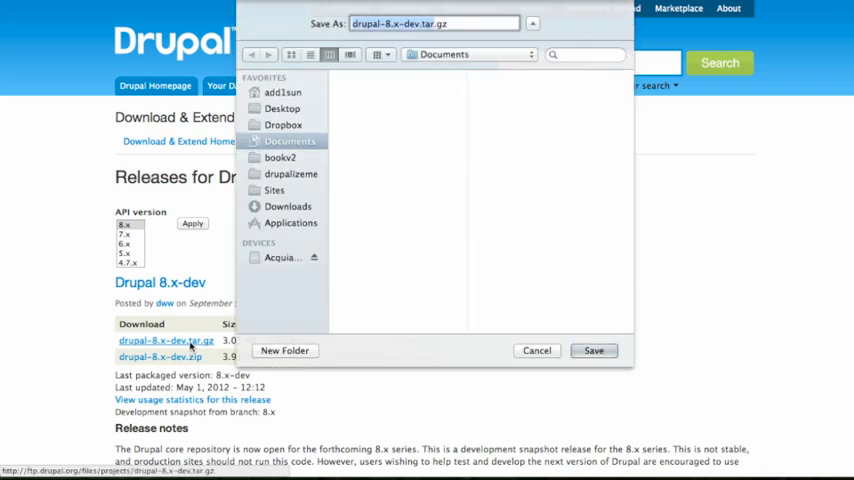
left_click(282, 108)
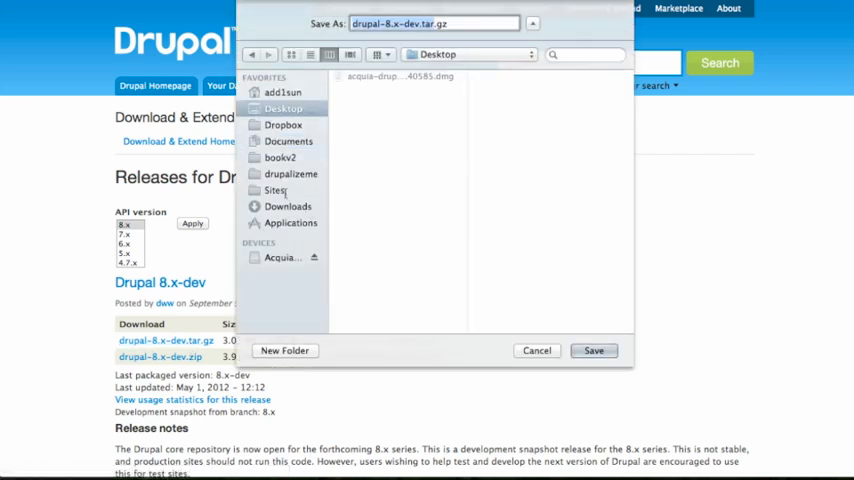
left_click(276, 190)
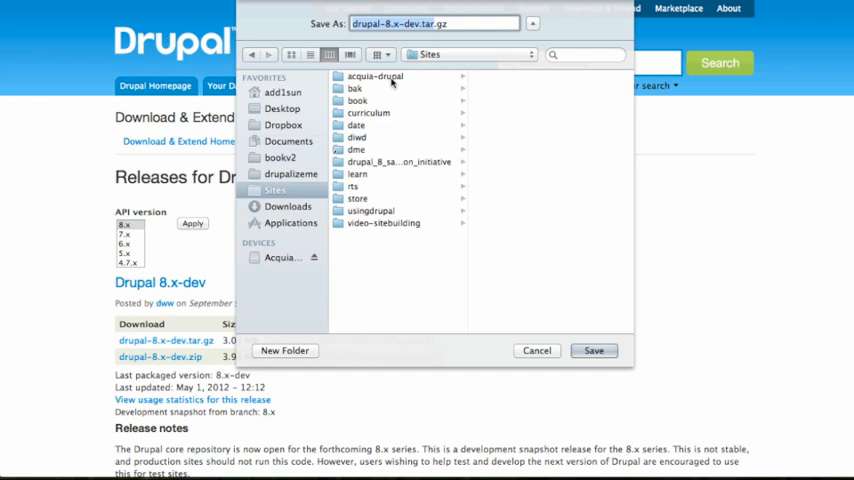
mouse_move(414, 312)
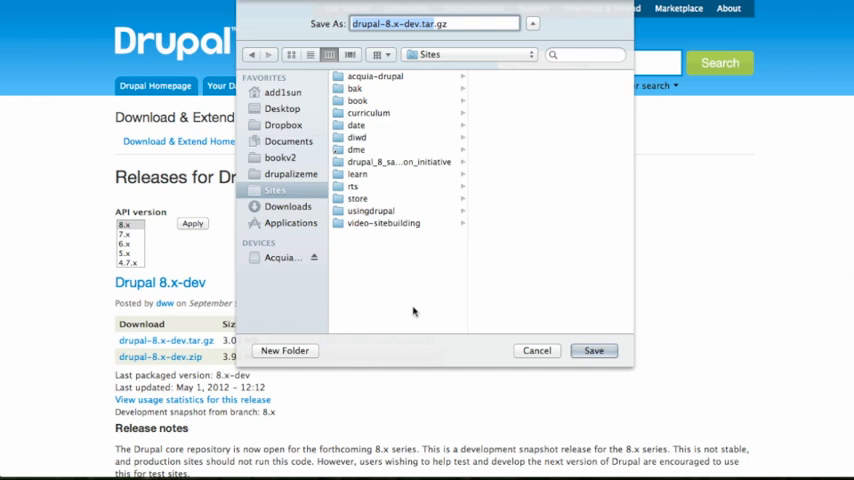
left_click(594, 350)
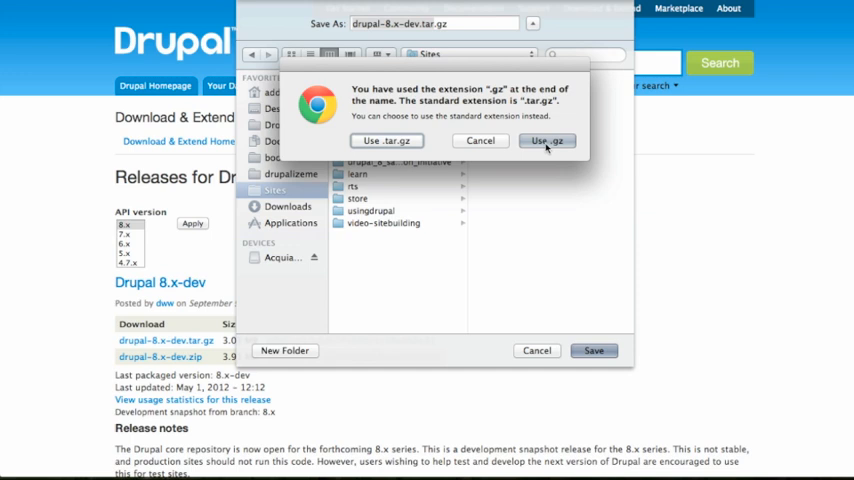
left_click(546, 140)
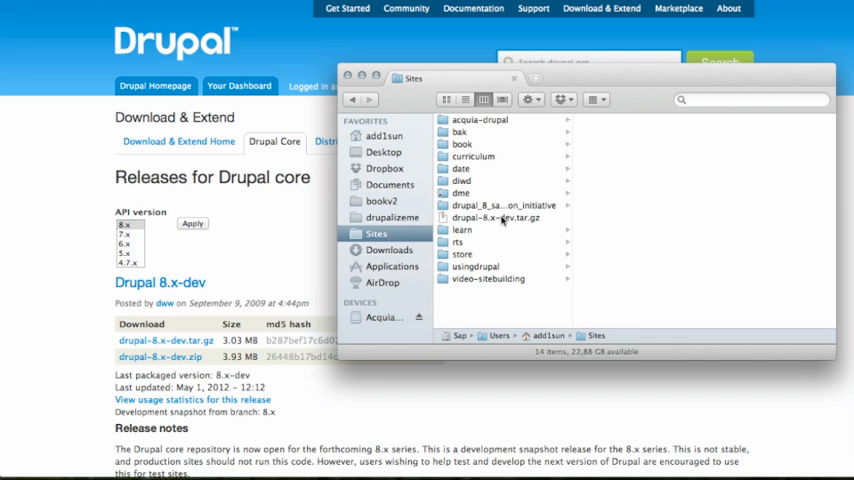
- Extract drupal-8.x-dev.tar.gz inside the Sites folder
double_click(496, 216)
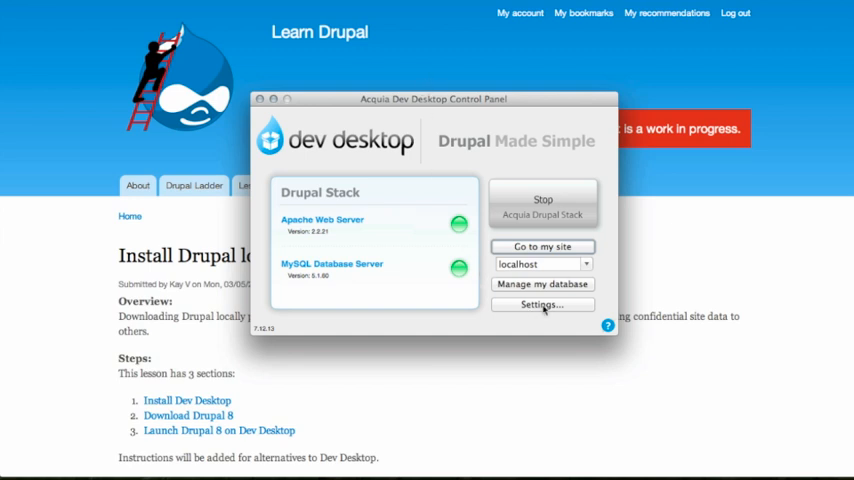
- In Settings > Config, make PHP 5.3.9 the default PHP version and apply it
left_click(542, 304)
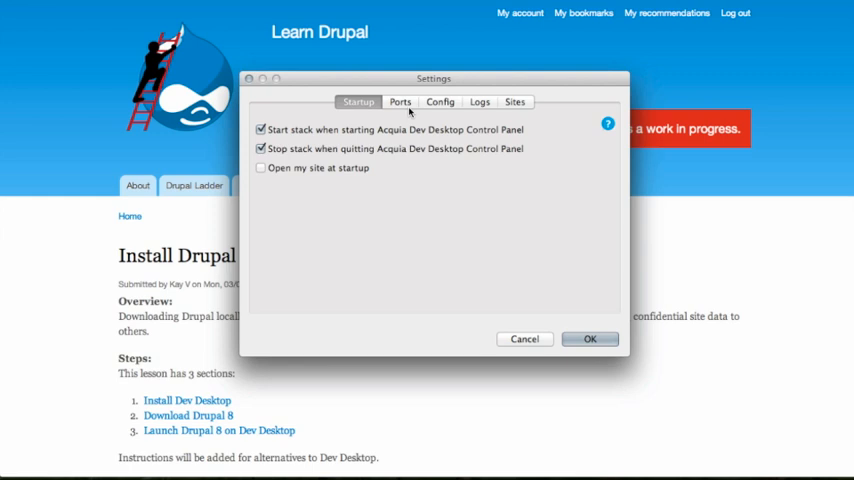
left_click(440, 100)
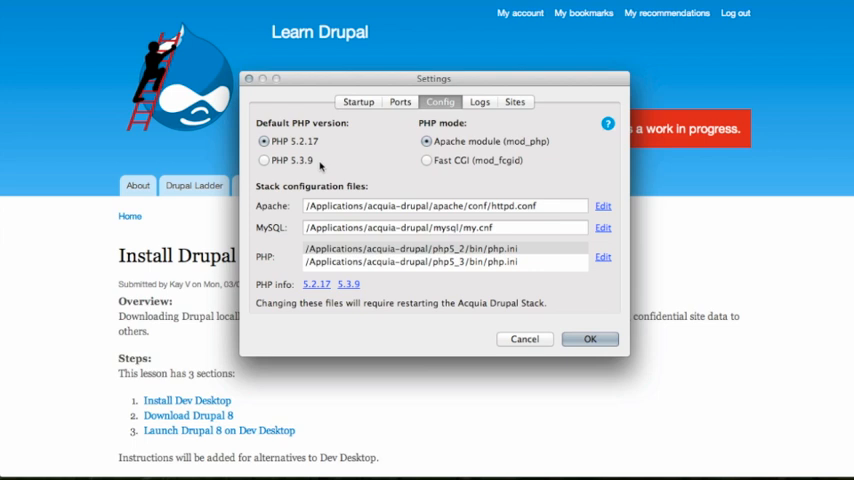
left_click(264, 160)
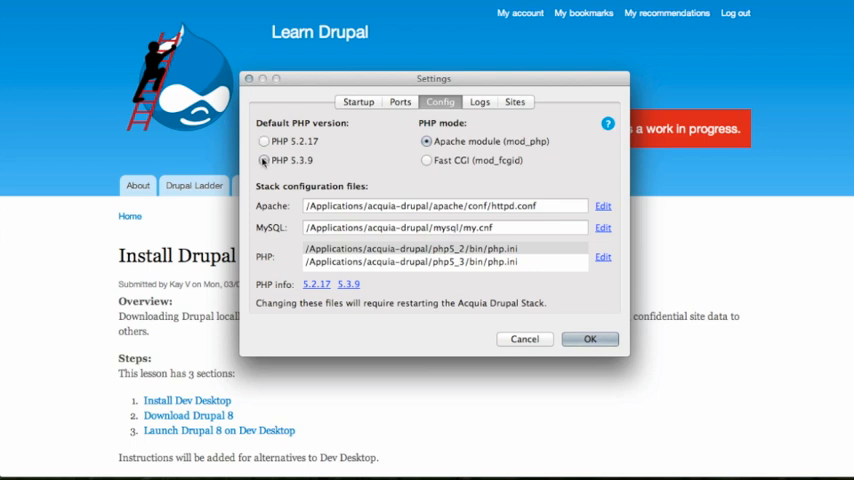
left_click(590, 338)
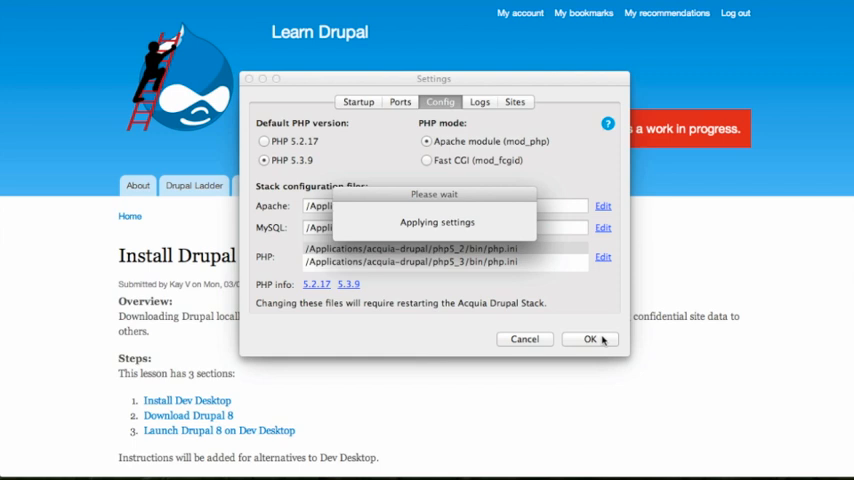
left_click(590, 340)
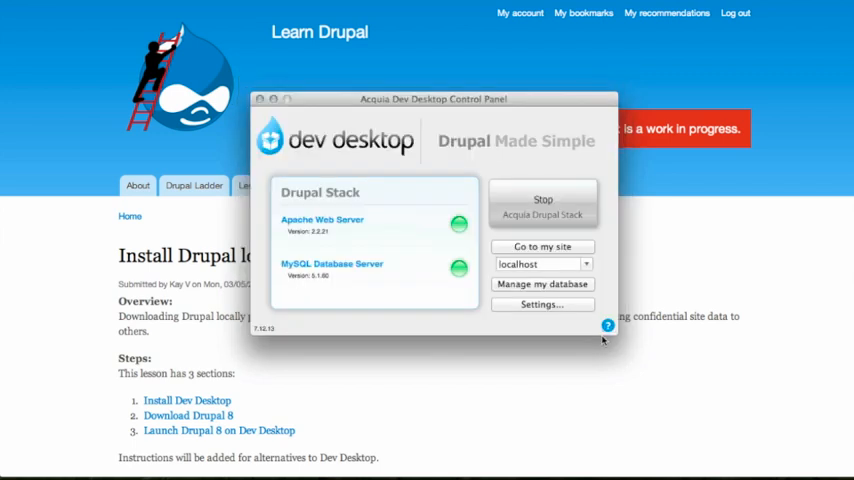
- Return to Settings and view the list of local sites
left_click(542, 304)
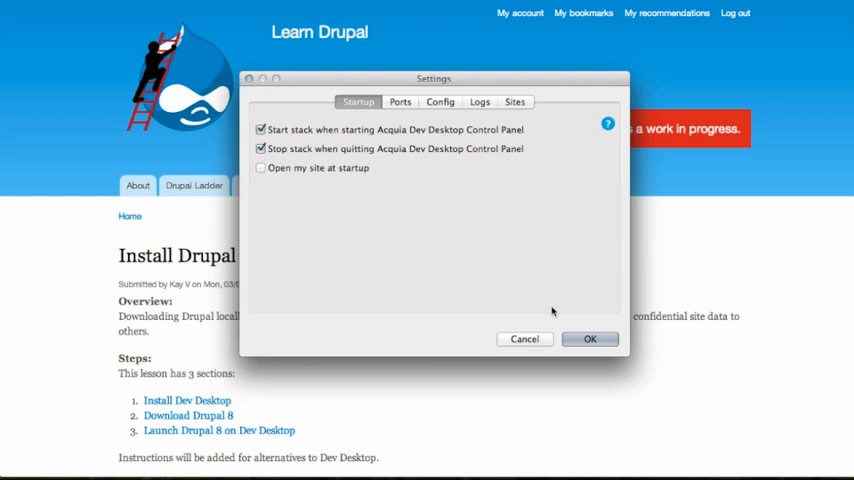
left_click(516, 100)
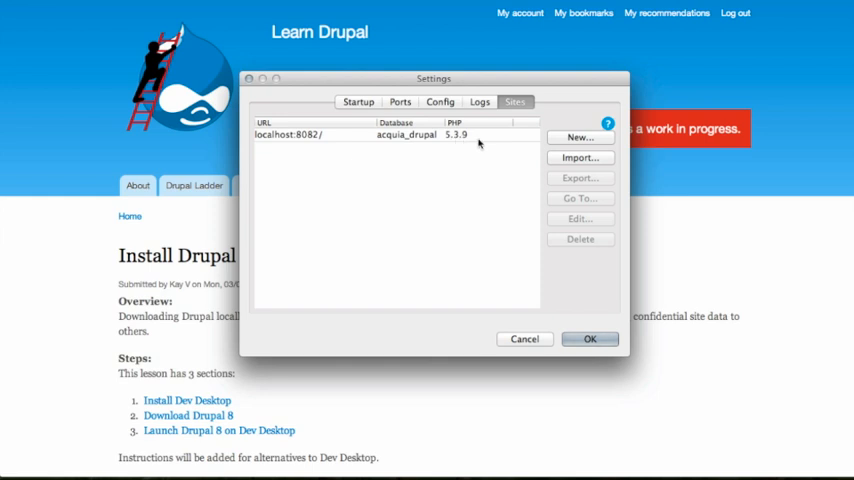
- Start a site import and choose the drupal8 folder as the codebase
left_click(580, 158)
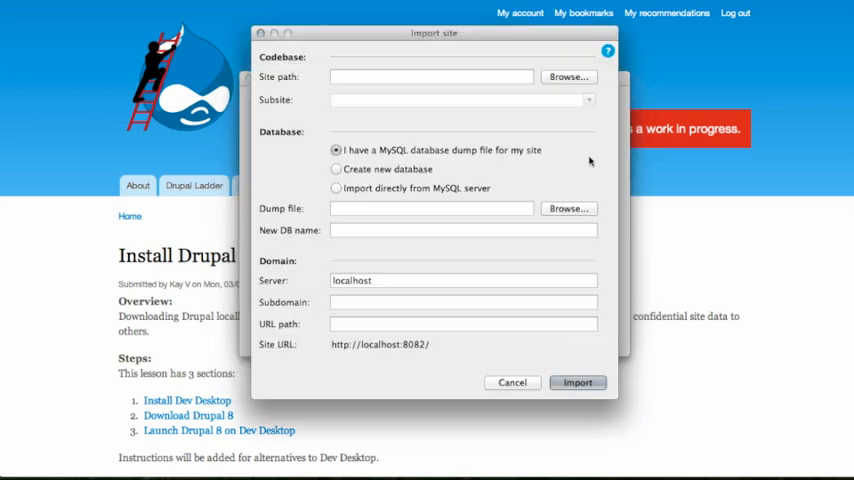
left_click(568, 76)
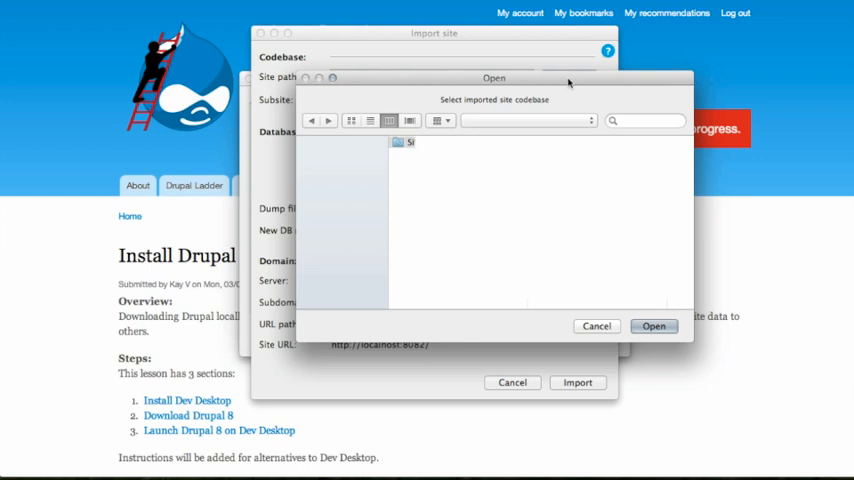
left_click(336, 256)
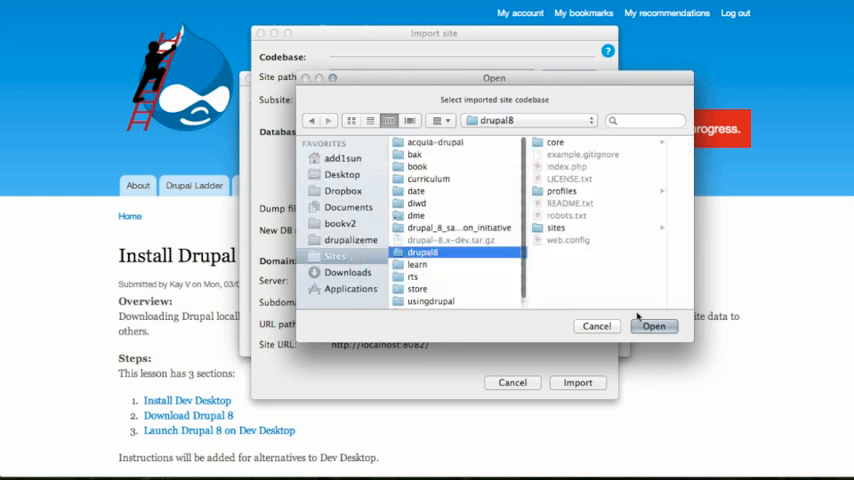
left_click(654, 326)
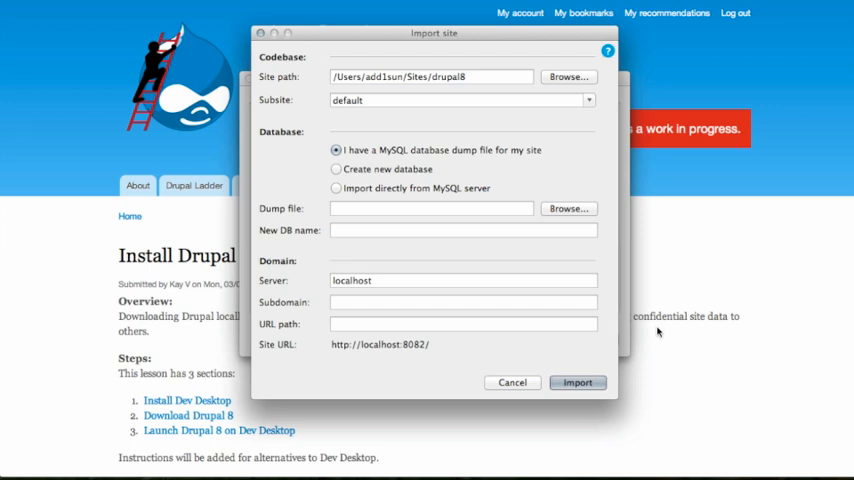
- Create a new database named drupal8 with subdomain drupal8 and run the import
left_click(336, 168)
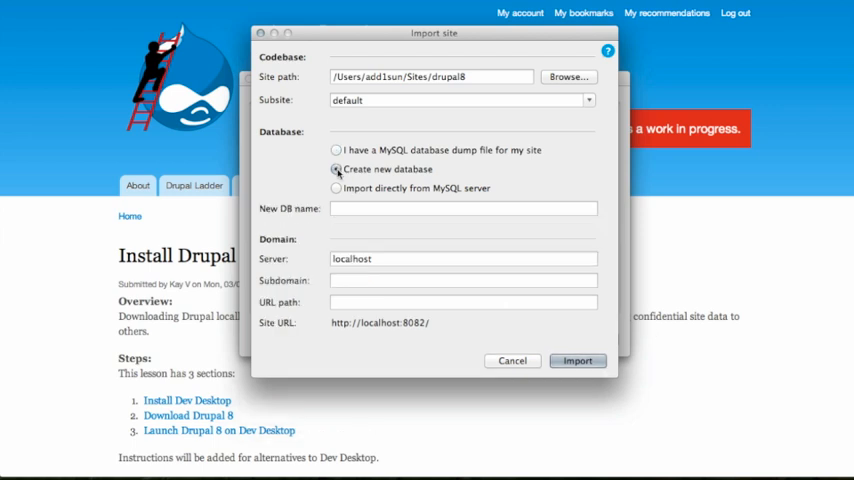
type("drupal8")
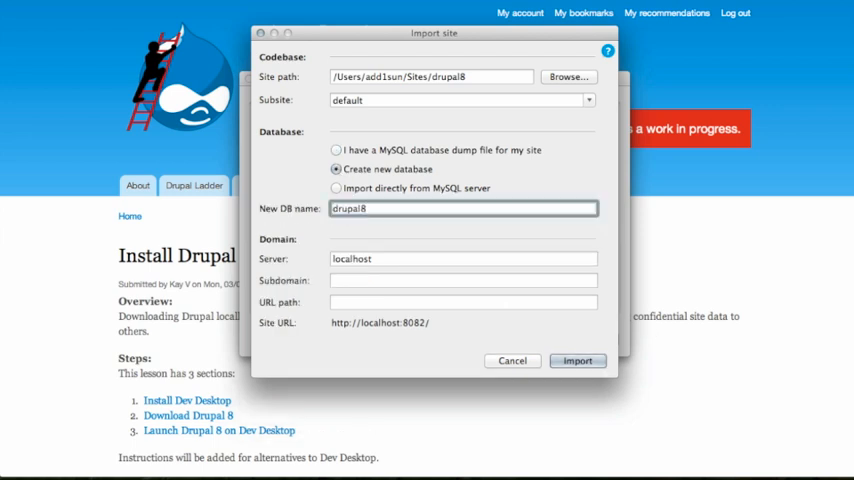
type("drupal8")
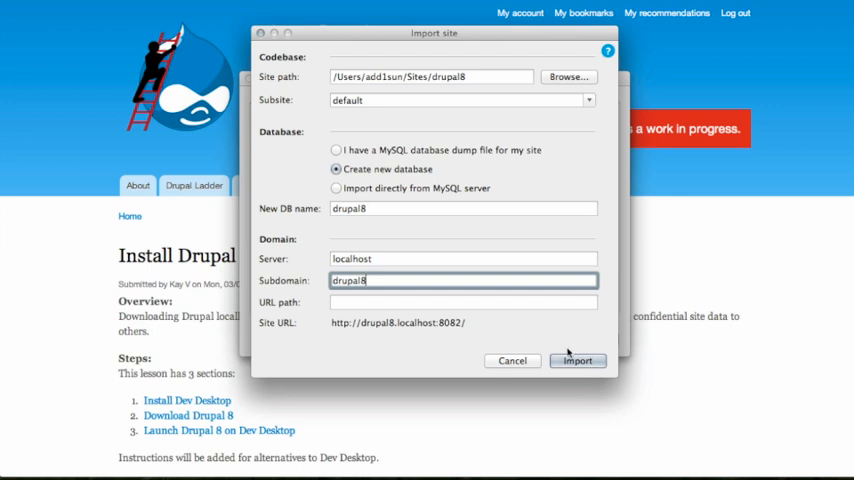
left_click(576, 360)
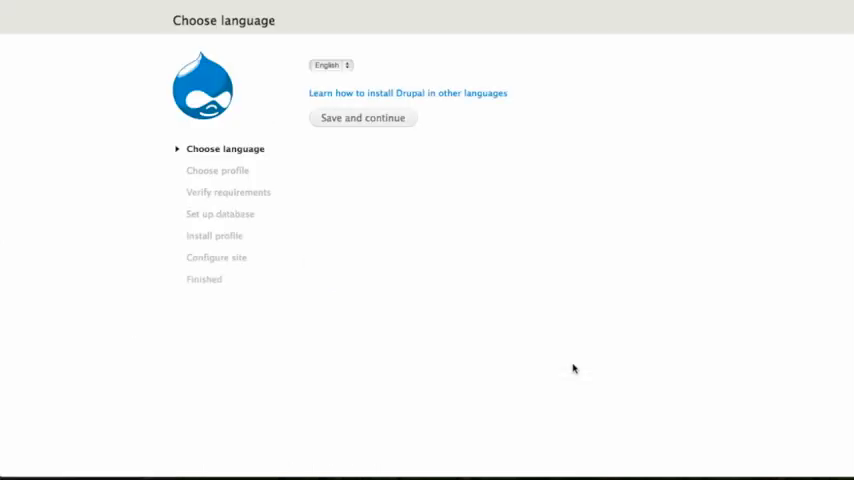
- Accept English and the Standard profile so installation reaches site configuration
left_click(362, 118)
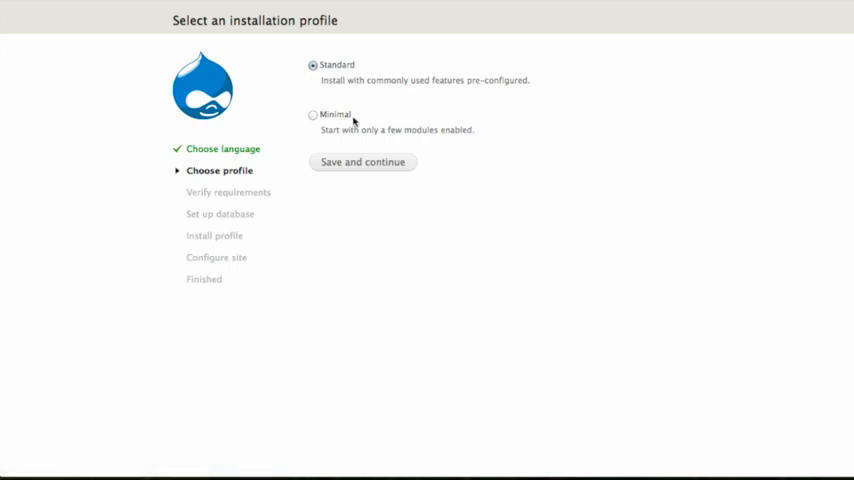
left_click(362, 162)
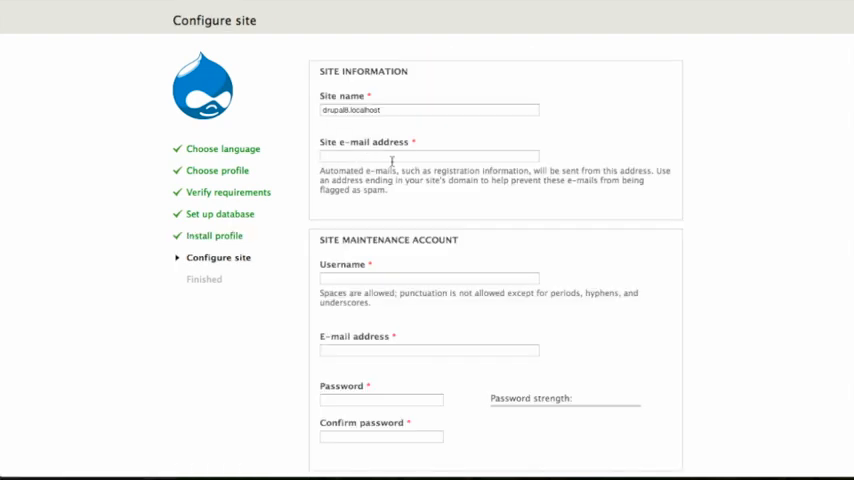
type("info@example.com")
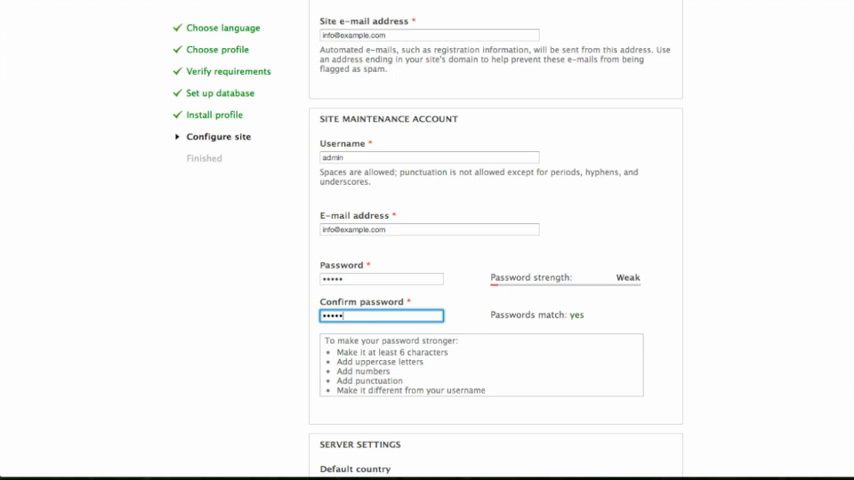
scroll("down", 3)
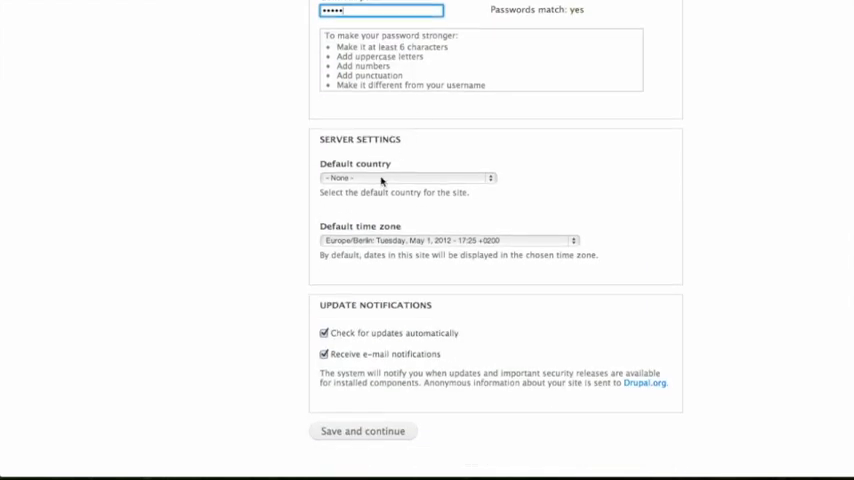
left_click(404, 176)
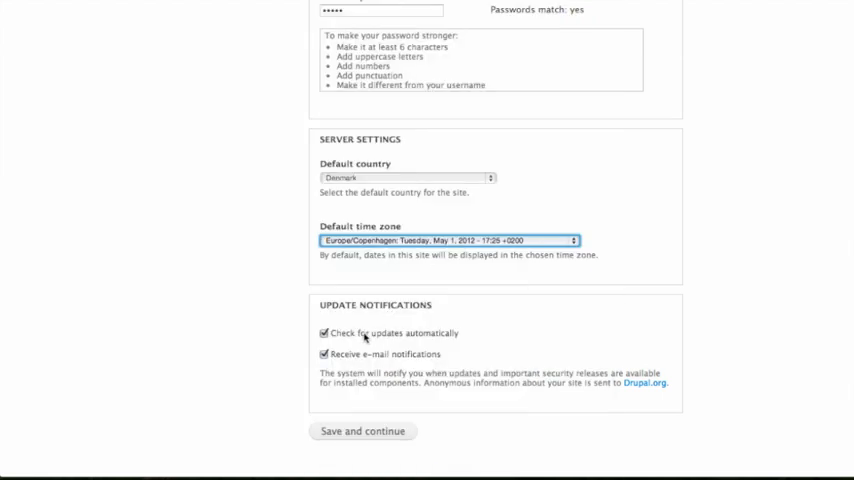
left_click(362, 432)
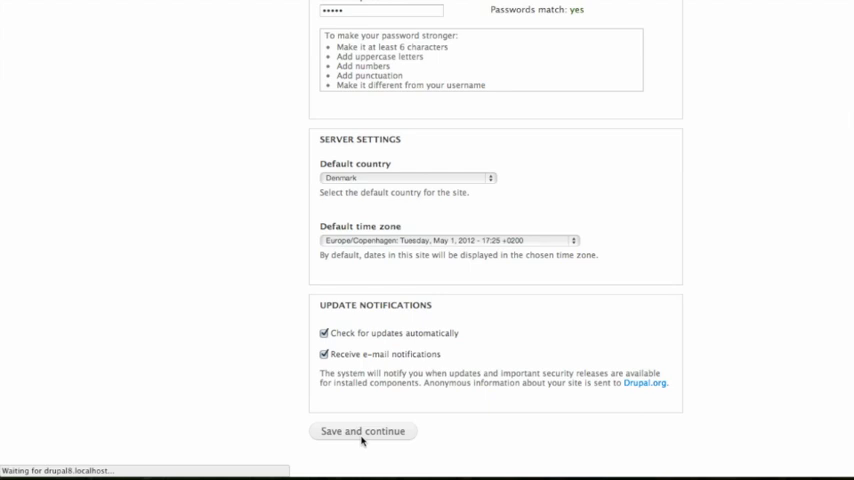
left_click(360, 432)
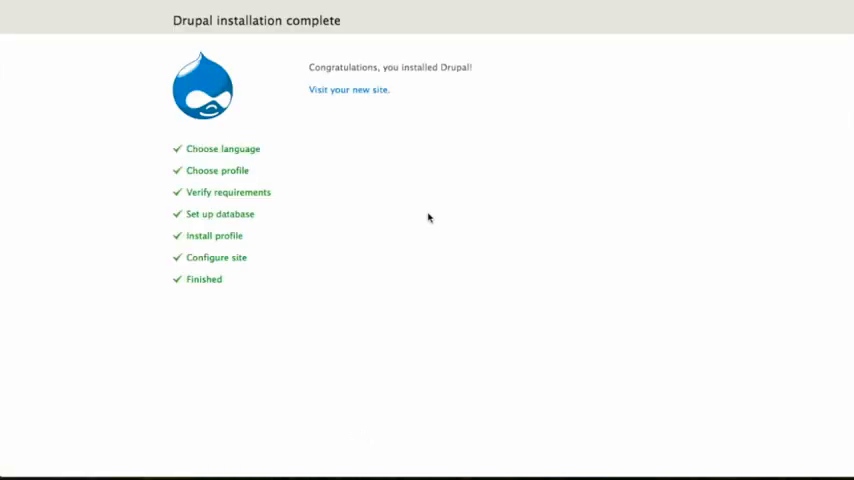
mouse_move(336, 90)
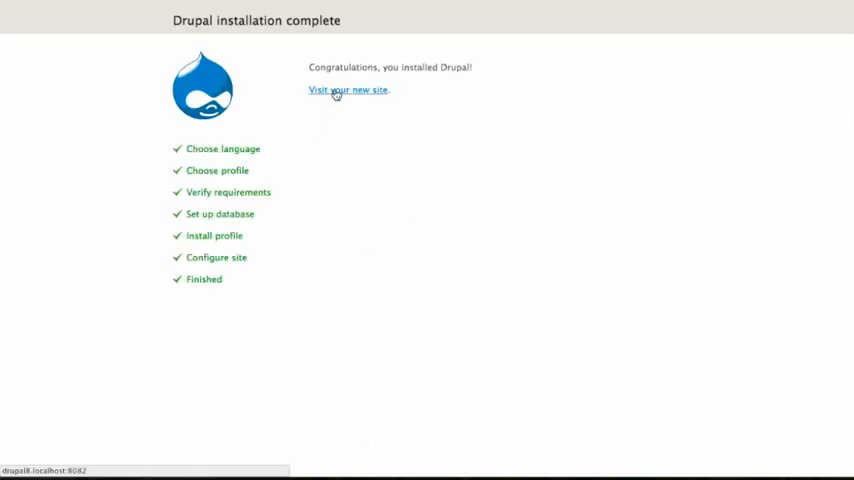
- Visit the newly installed drupal8.localhost homepage
left_click(348, 90)
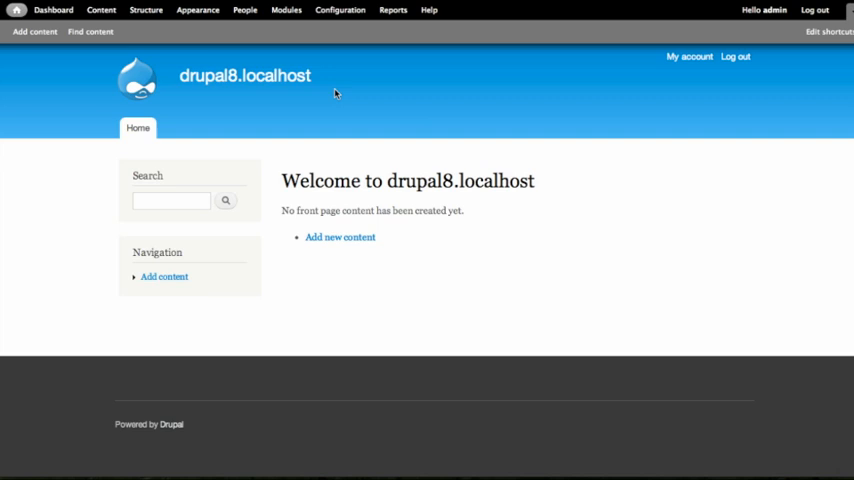